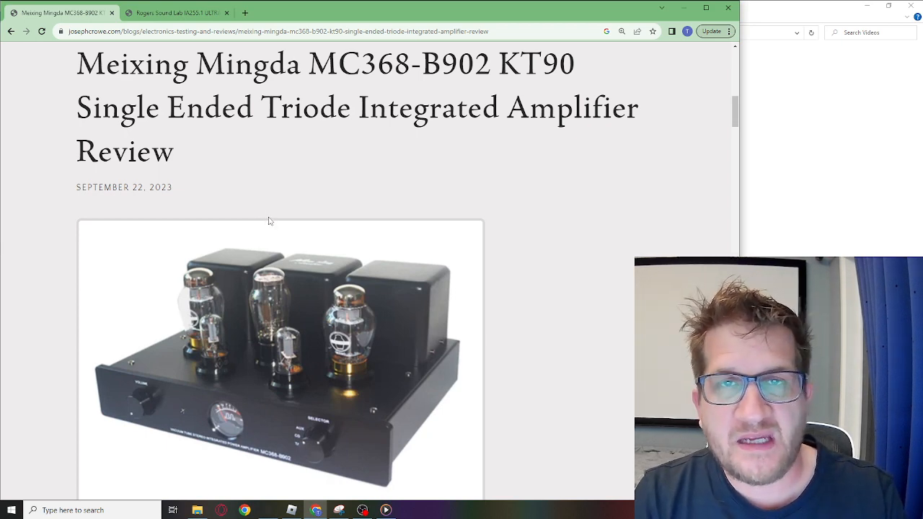
- Read past the amplifier intro and highlight the four test output voltages
{"action": "scroll", "scroll_direction": "down", "scroll_amount": 3}
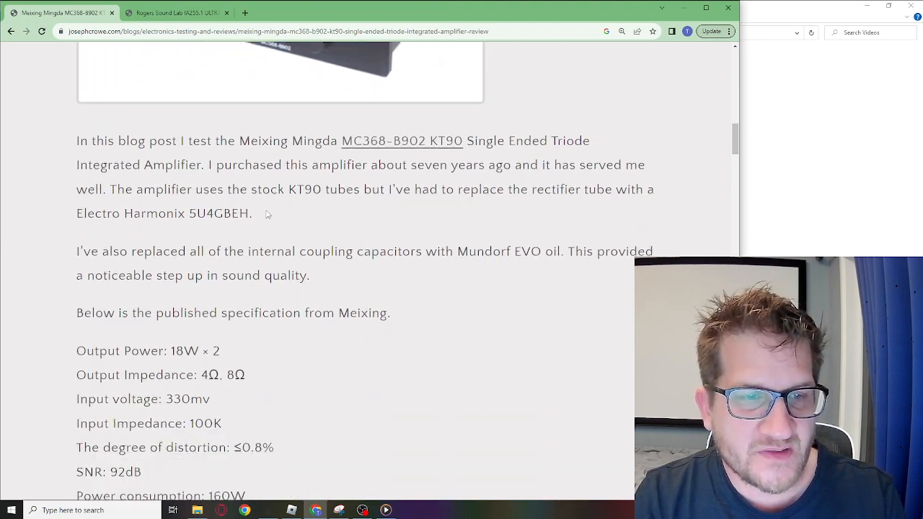
{"action": "scroll", "scroll_direction": "down", "scroll_amount": 3}
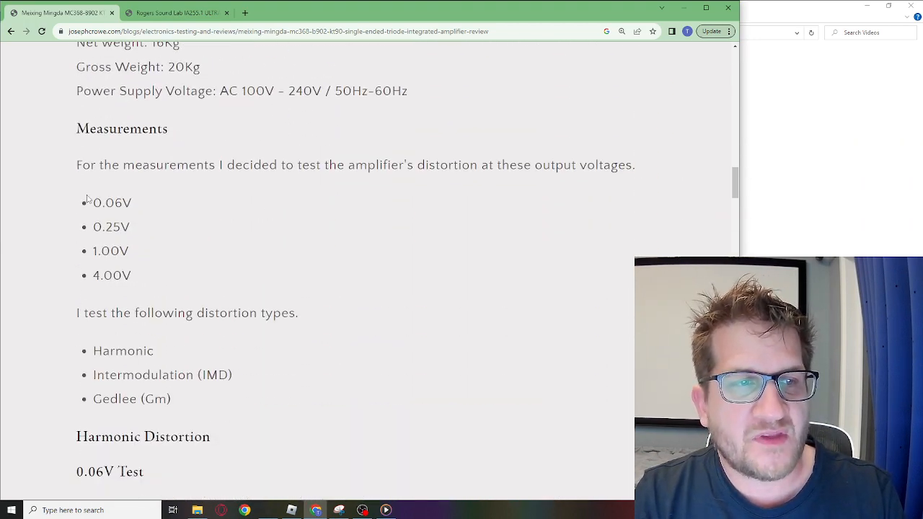
{"action": "left_click_drag", "start_coordinate": [94, 202], "coordinate": [131, 281]}
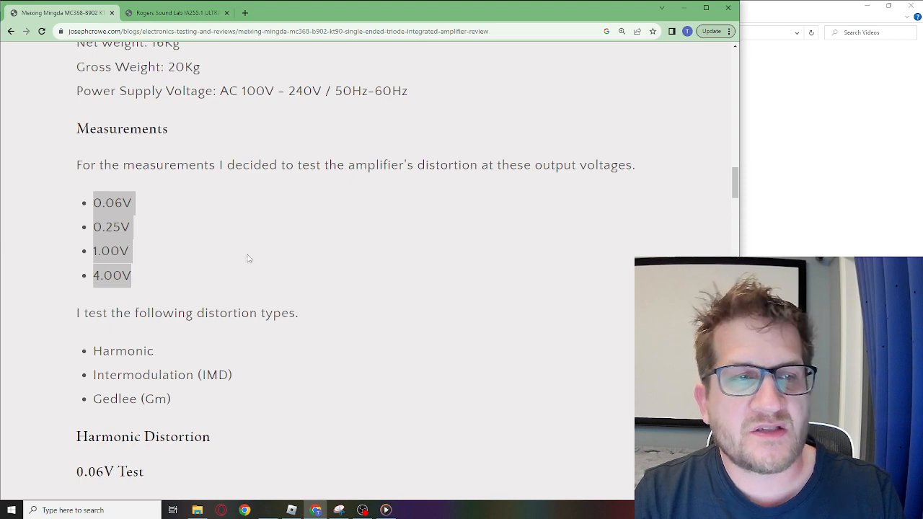
- Highlight the three distortion types being tested and reach the 0.06V harmonic distortion graph
{"action": "scroll", "scroll_direction": "down", "scroll_amount": 3}
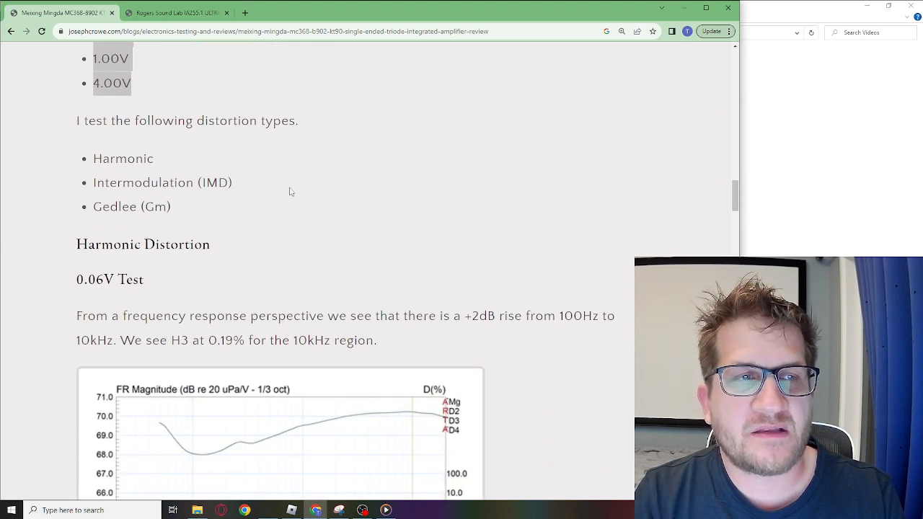
{"action": "scroll", "scroll_direction": "down", "scroll_amount": 3}
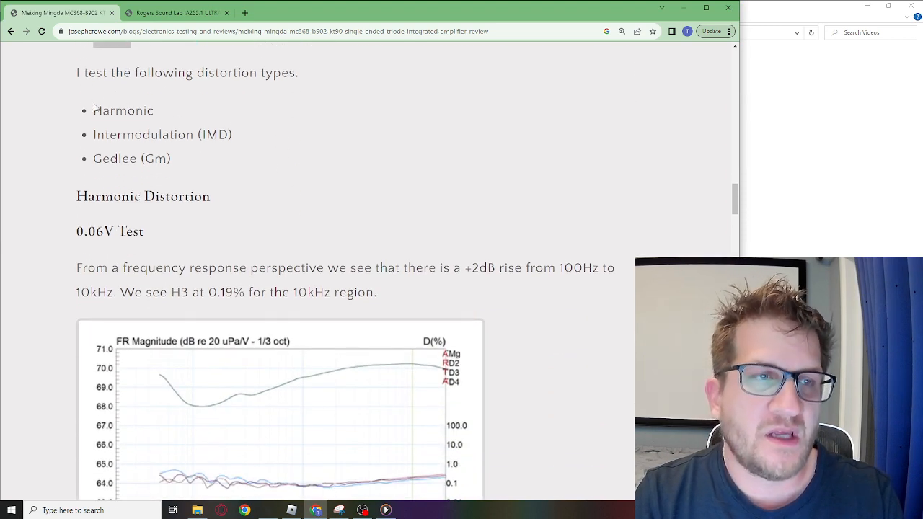
{"action": "left_click_drag", "start_coordinate": [93, 110], "coordinate": [170, 159]}
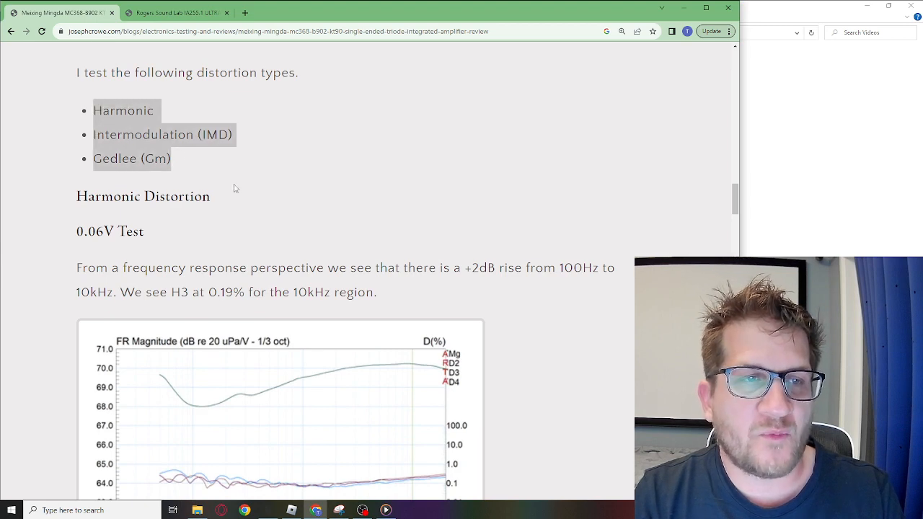
{"action": "scroll", "scroll_direction": "down", "scroll_amount": 3}
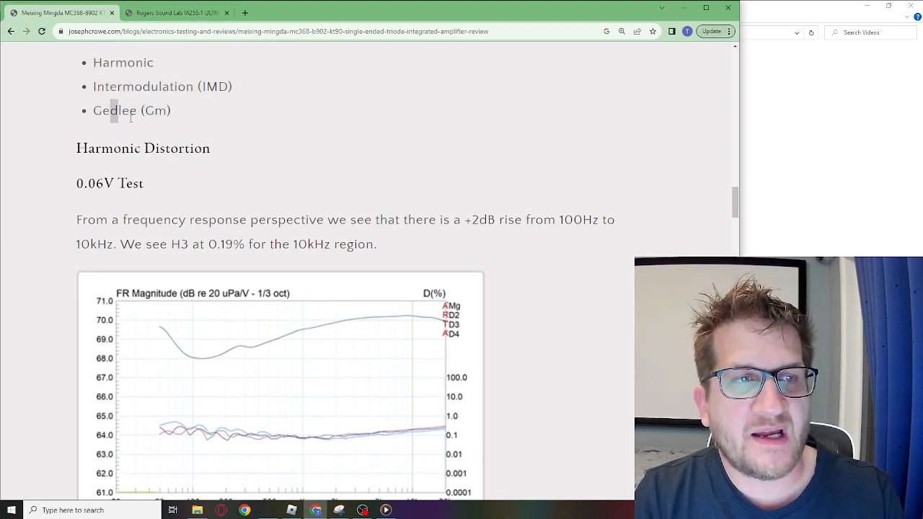
{"action": "scroll", "scroll_direction": "down", "scroll_amount": 3}
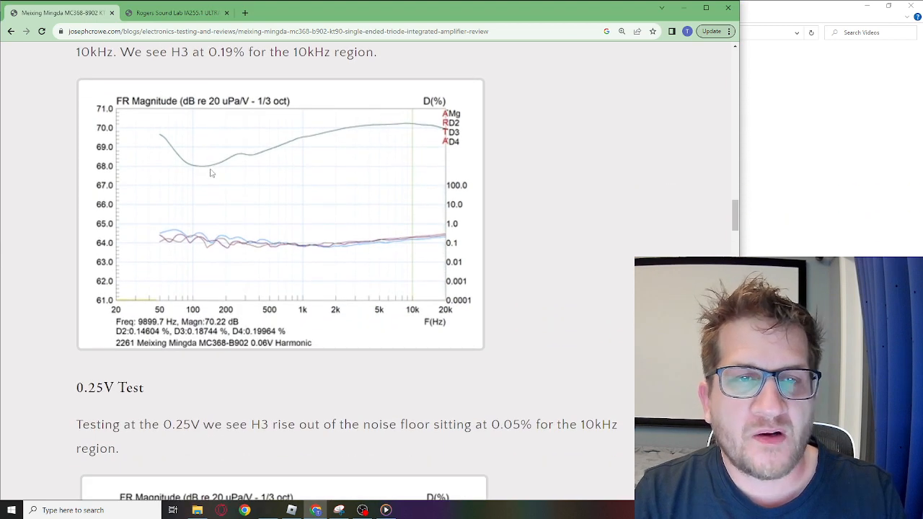
{"action": "mouse_move", "coordinate": [294, 258]}
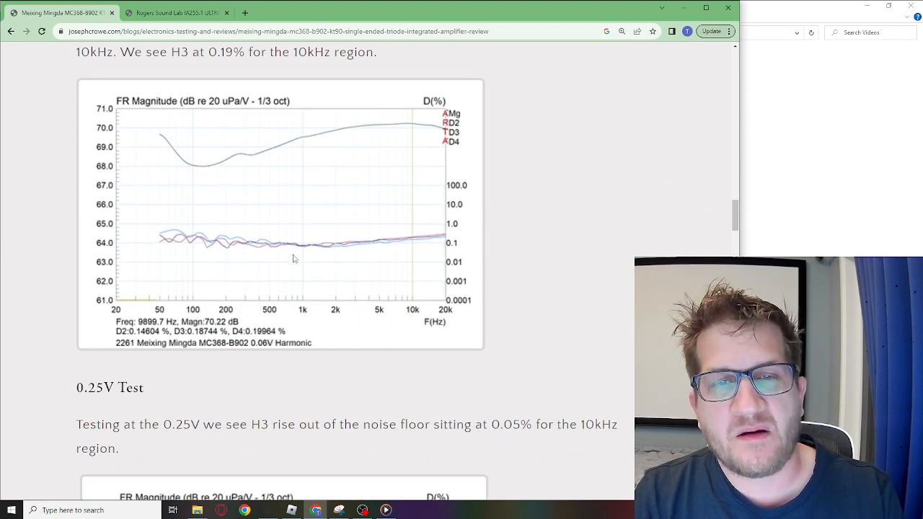
{"action": "mouse_move", "coordinate": [251, 298]}
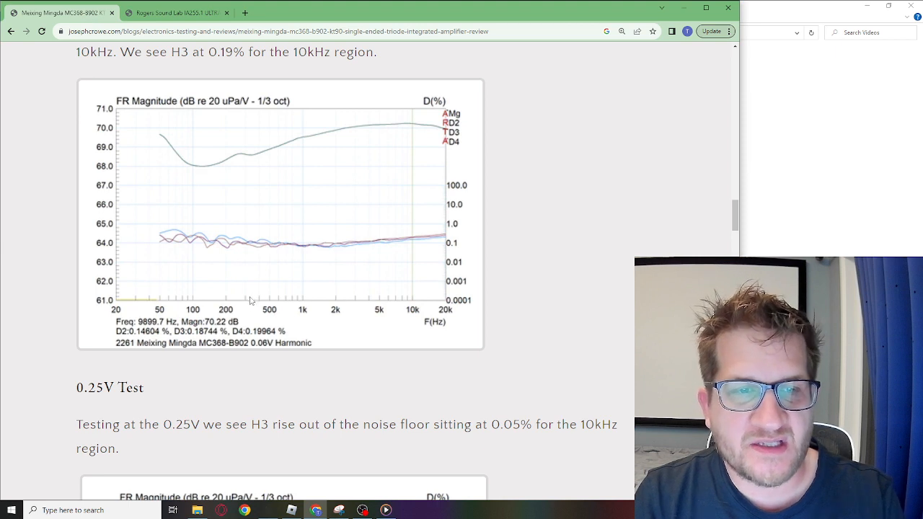
{"action": "mouse_move", "coordinate": [242, 251]}
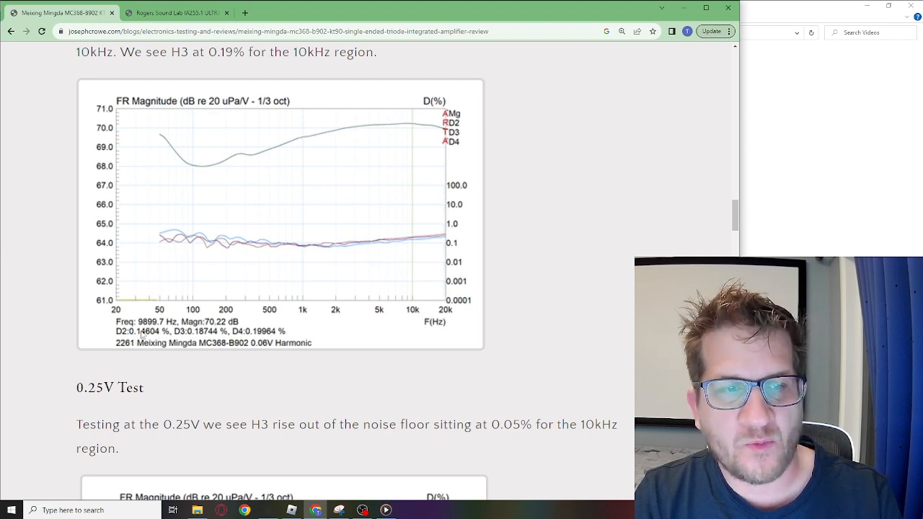
- Scroll through the 0.25V, 1.00V and 4.00V harmonic distortion graphs to the Intermodulation Distortion heading
{"action": "scroll", "scroll_direction": "down", "scroll_amount": 3}
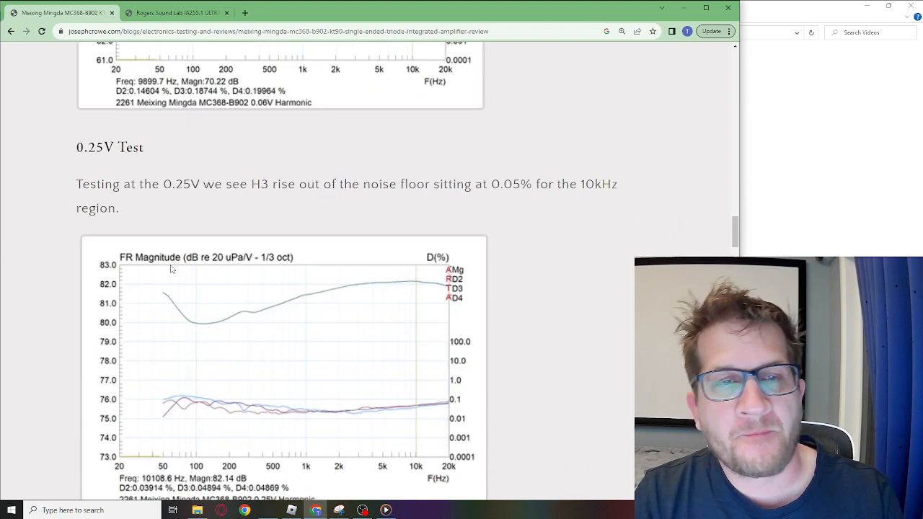
{"action": "scroll", "scroll_direction": "down", "scroll_amount": 3}
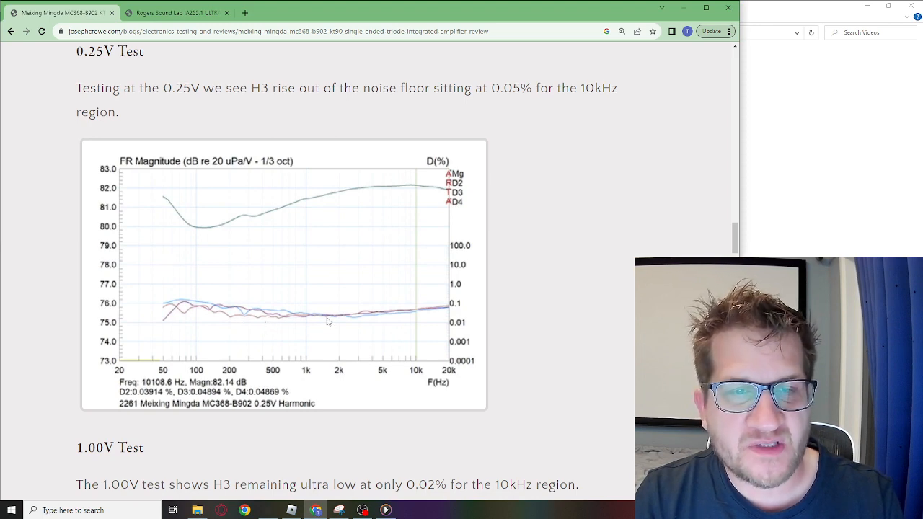
{"action": "scroll", "scroll_direction": "down", "scroll_amount": 3}
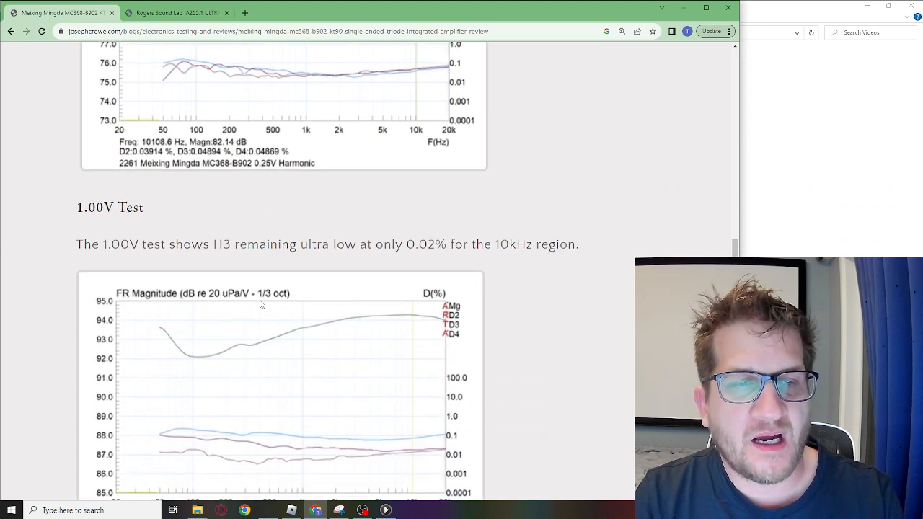
{"action": "scroll", "scroll_direction": "down", "scroll_amount": 3}
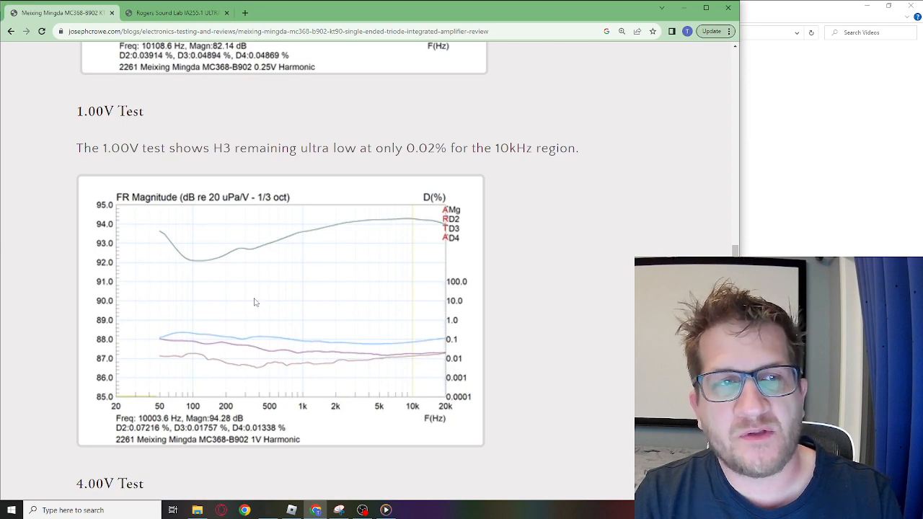
{"action": "mouse_move", "coordinate": [252, 297]}
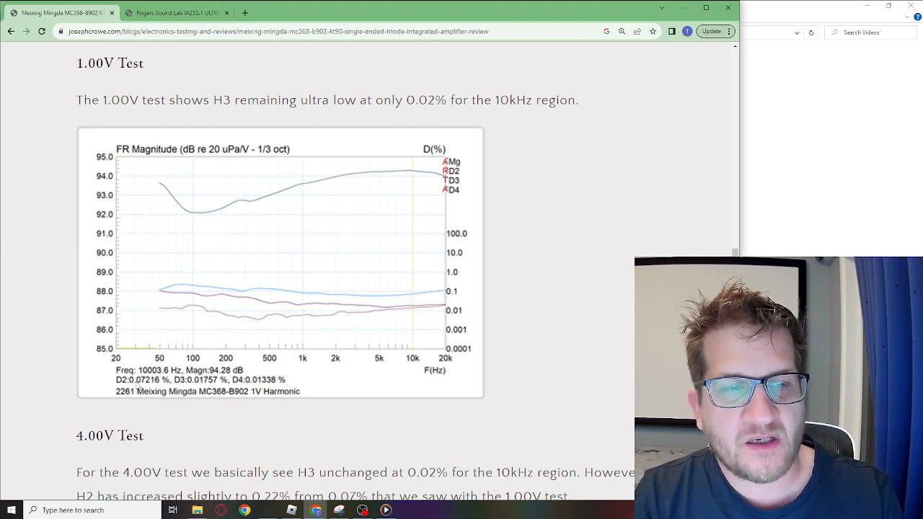
{"action": "scroll", "scroll_direction": "down", "scroll_amount": 3}
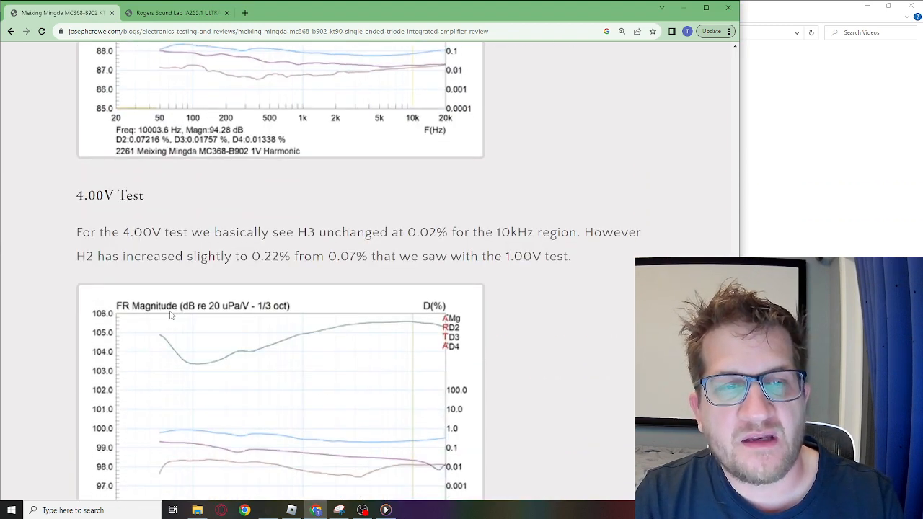
{"action": "scroll", "scroll_direction": "down", "scroll_amount": 3}
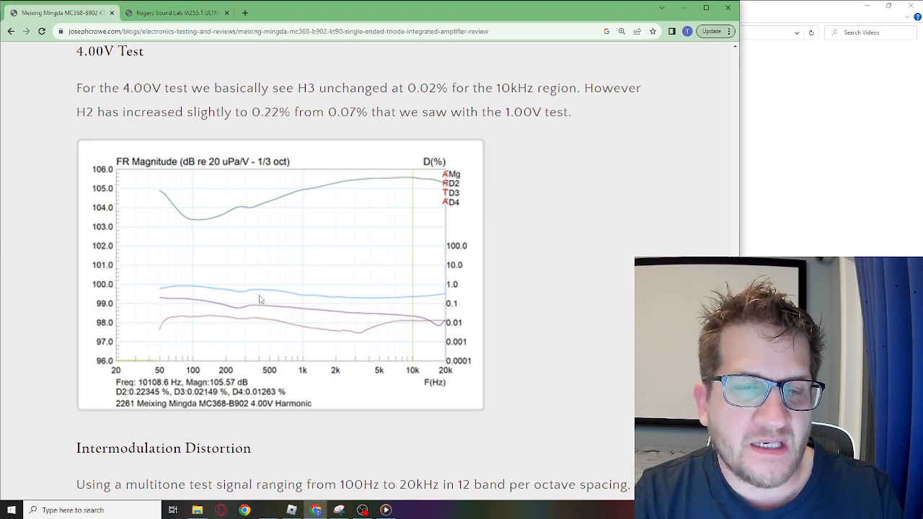
{"action": "mouse_move", "coordinate": [401, 306]}
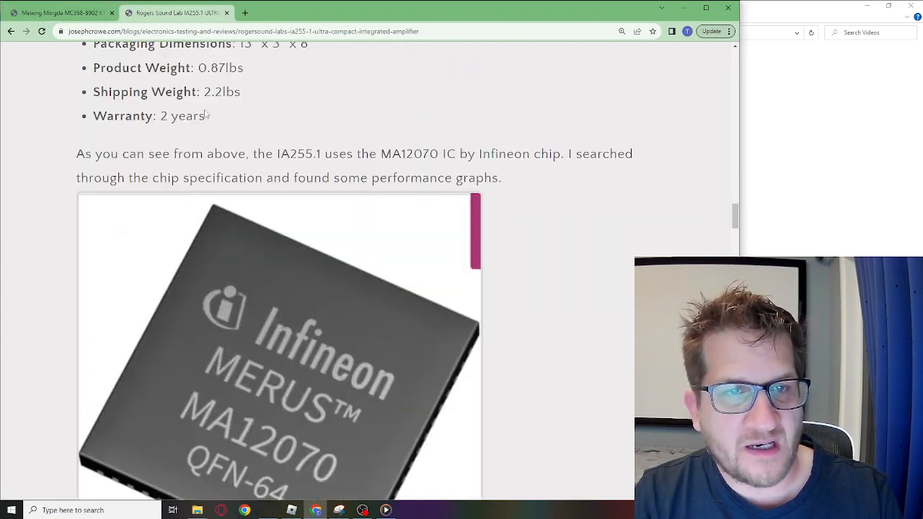
- Scroll the Rogersound Labs IA255.1 review past its specs and IMD to the 2.00V harmonic distortion graph
{"action": "scroll", "scroll_direction": "down", "scroll_amount": 3}
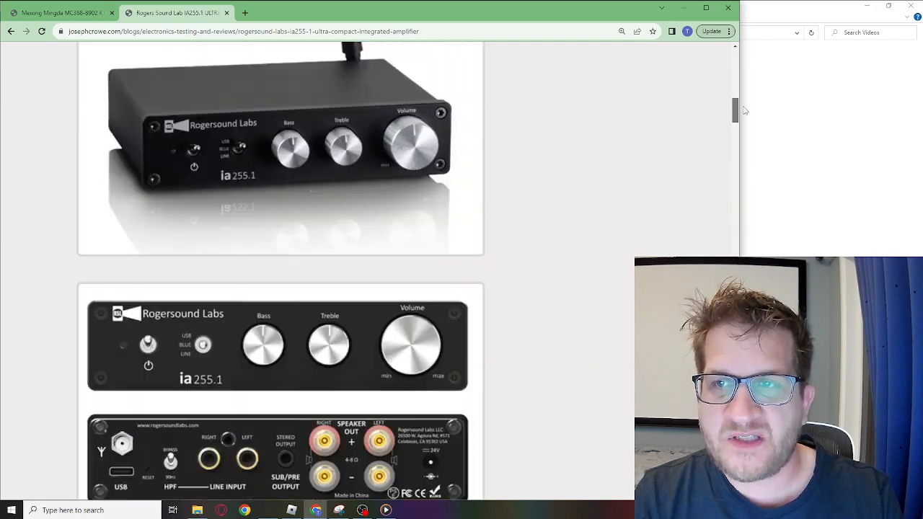
{"action": "scroll", "scroll_direction": "up", "scroll_amount": 3}
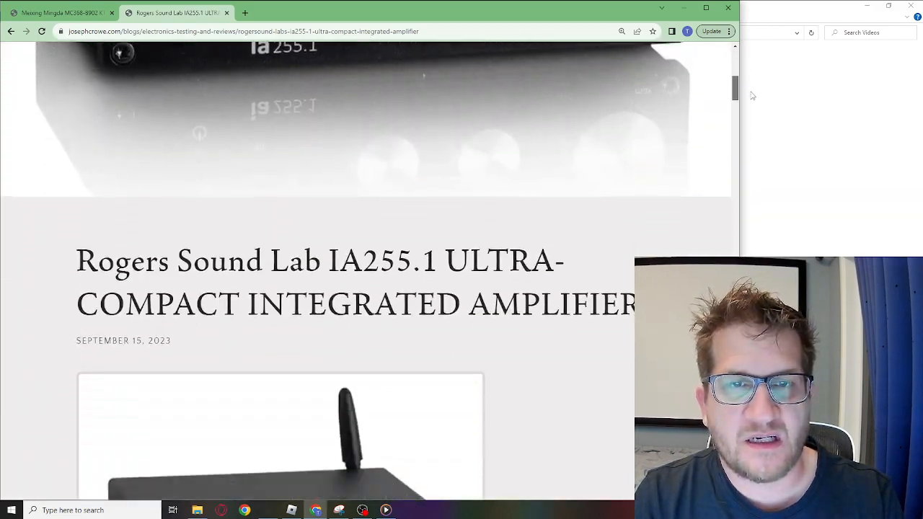
{"action": "scroll", "scroll_direction": "down", "scroll_amount": 3}
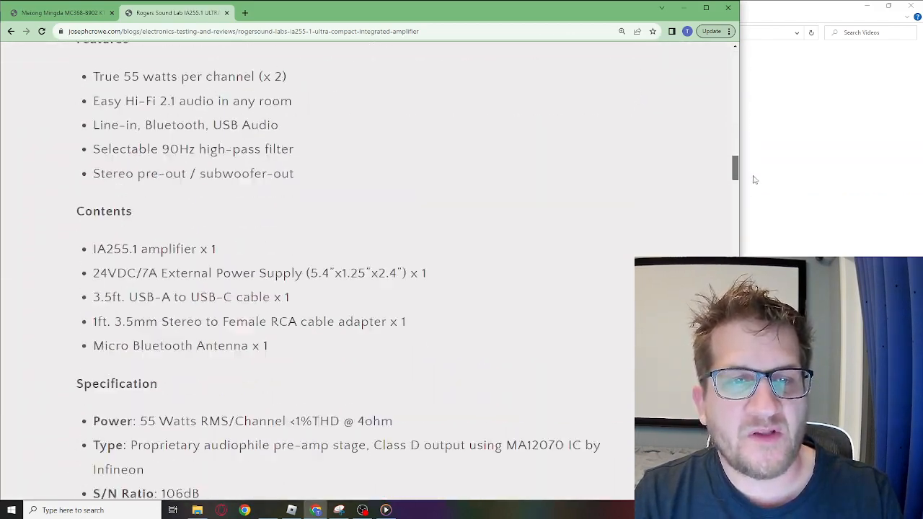
{"action": "scroll", "scroll_direction": "down", "scroll_amount": 3}
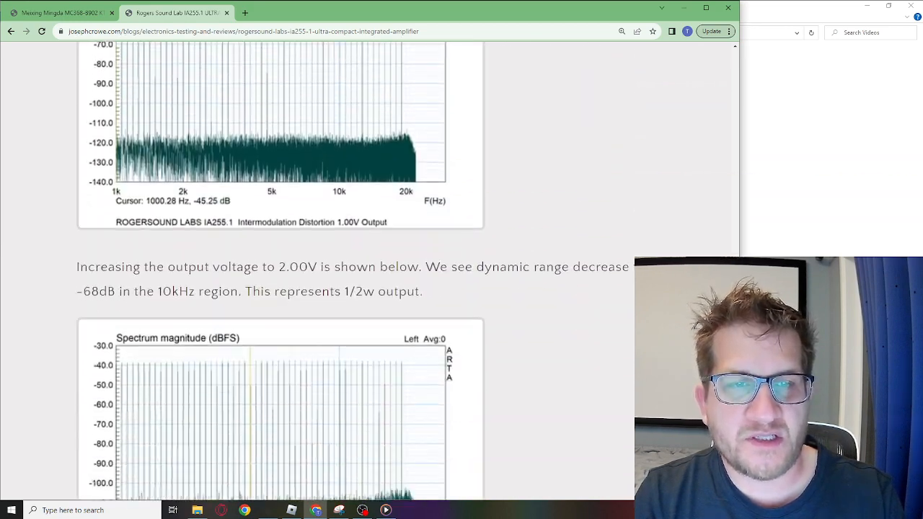
{"action": "scroll", "scroll_direction": "down", "scroll_amount": 3}
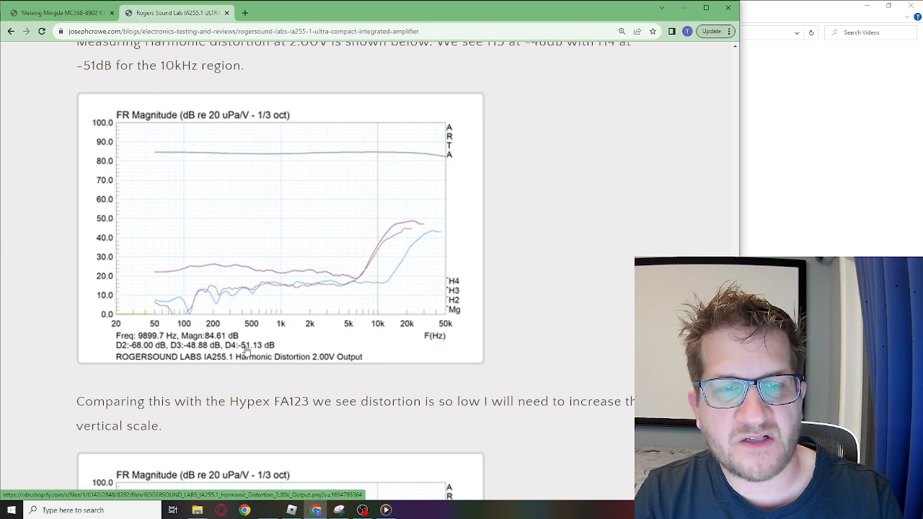
{"action": "mouse_move", "coordinate": [266, 314]}
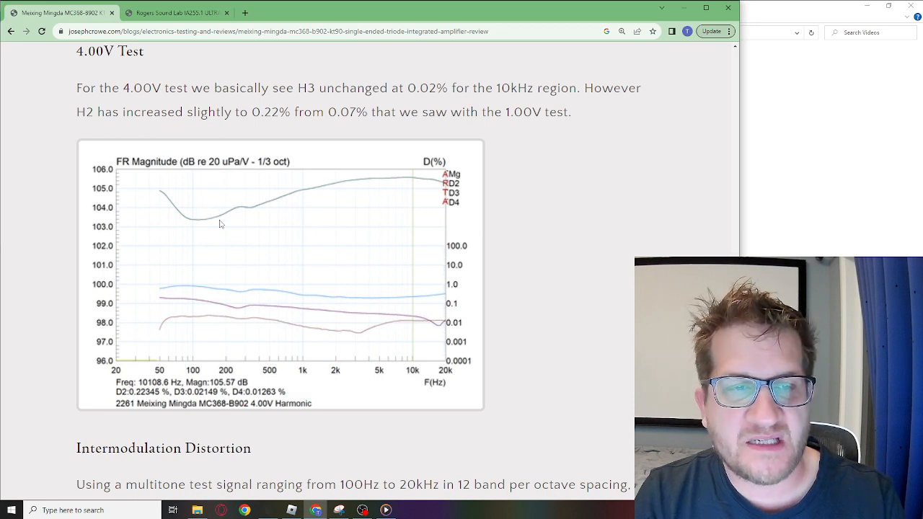
- Scroll through the Meixing Mingda IMD section from the 0.06V test into the 0.25V results
{"action": "scroll", "scroll_direction": "down", "scroll_amount": 3}
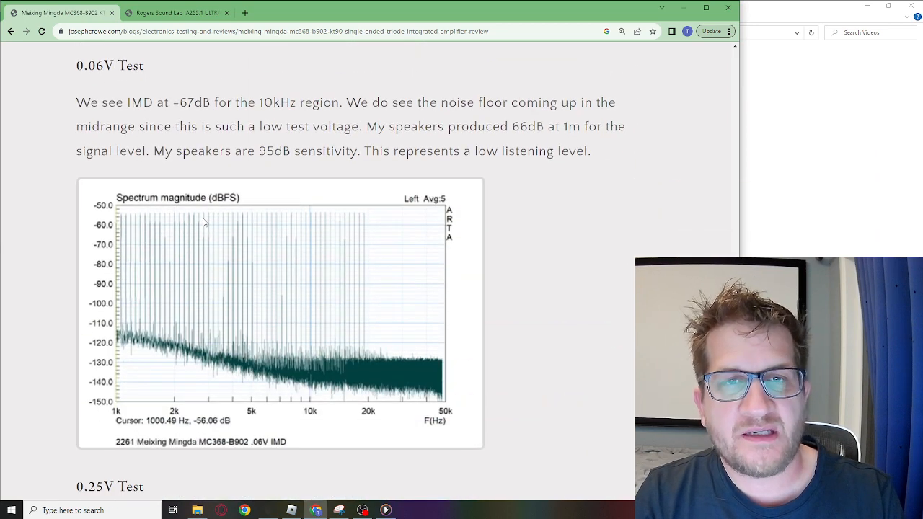
{"action": "scroll", "scroll_direction": "down", "scroll_amount": 3}
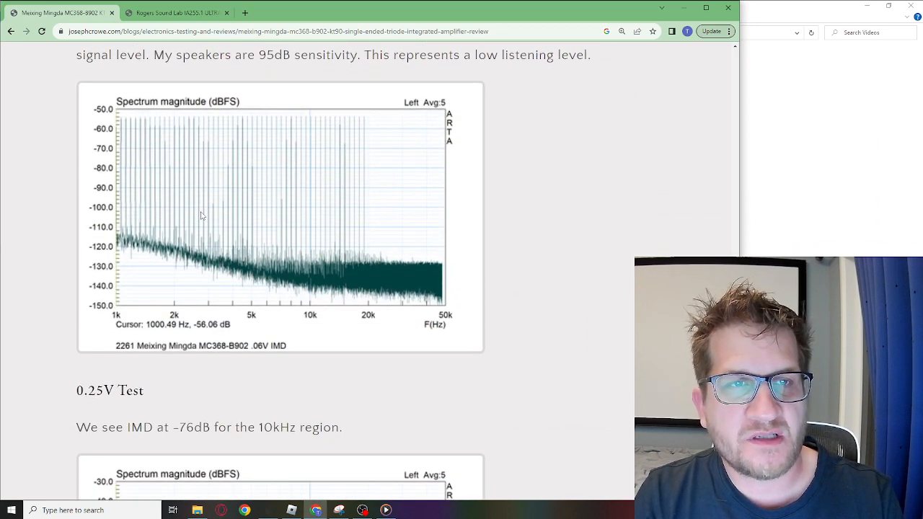
{"action": "scroll", "scroll_direction": "down", "scroll_amount": 3}
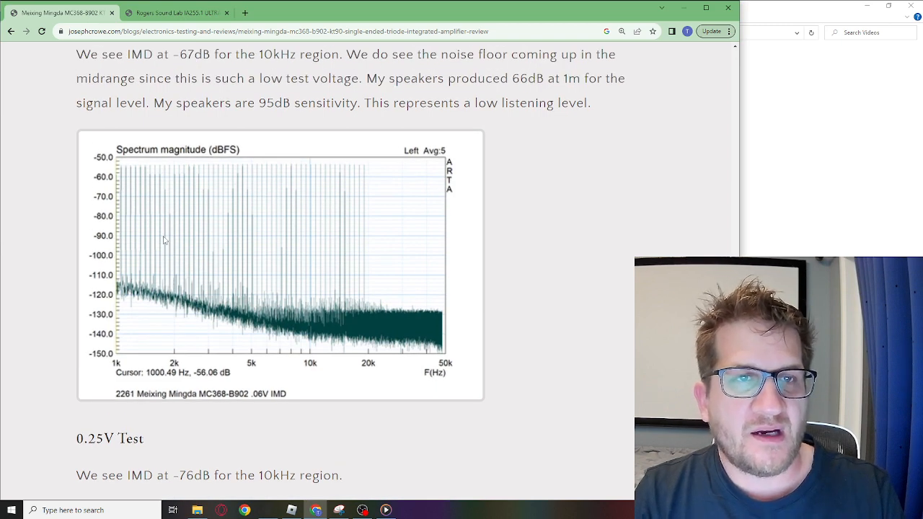
{"action": "mouse_move", "coordinate": [344, 305]}
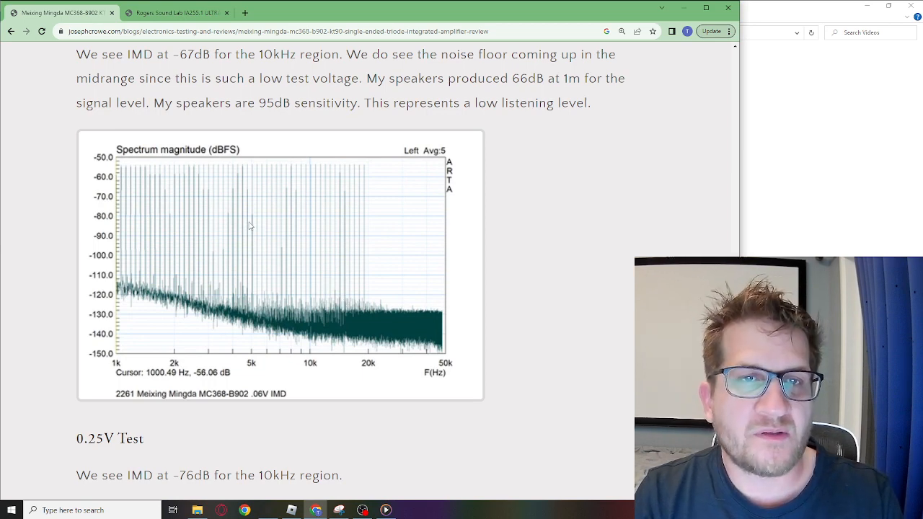
{"action": "mouse_move", "coordinate": [137, 287]}
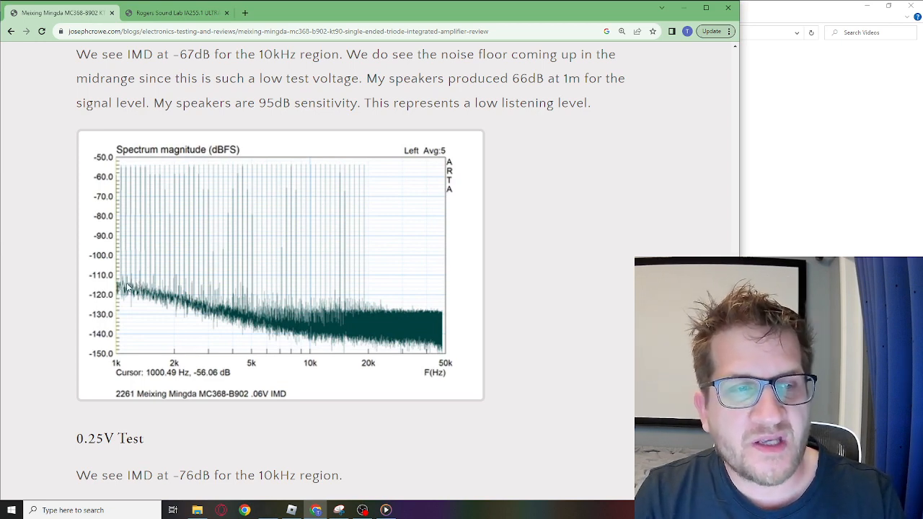
{"action": "scroll", "scroll_direction": "down", "scroll_amount": 3}
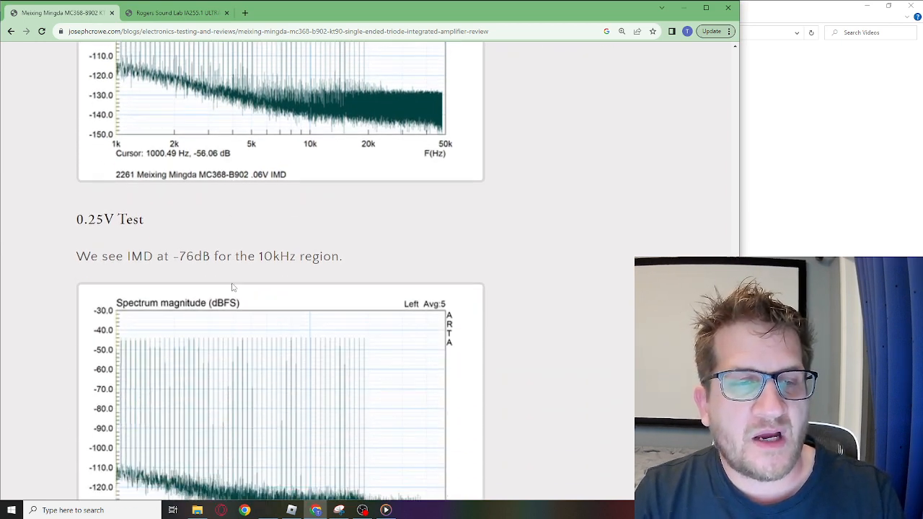
{"action": "scroll", "scroll_direction": "down", "scroll_amount": 3}
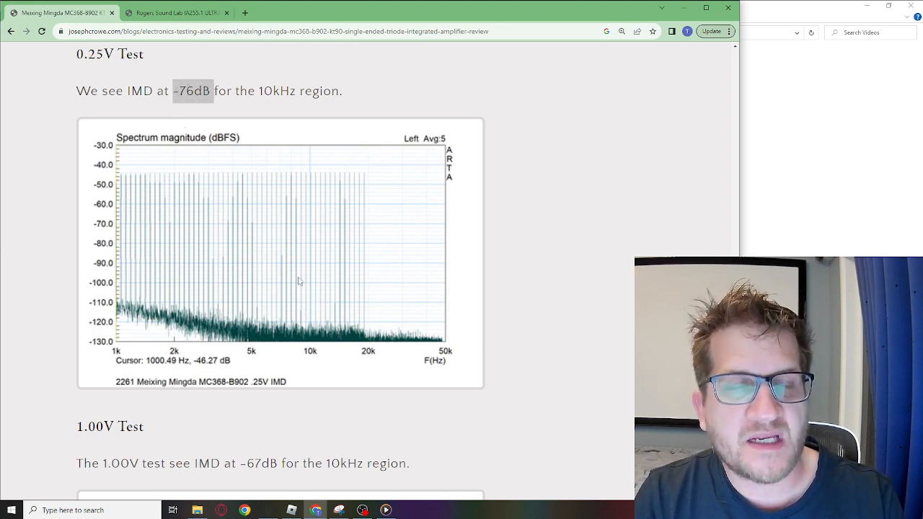
- Highlight the -67dB IMD figure for 1.00V and continue to the 4.00V IMD graph
{"action": "scroll", "scroll_direction": "down", "scroll_amount": 3}
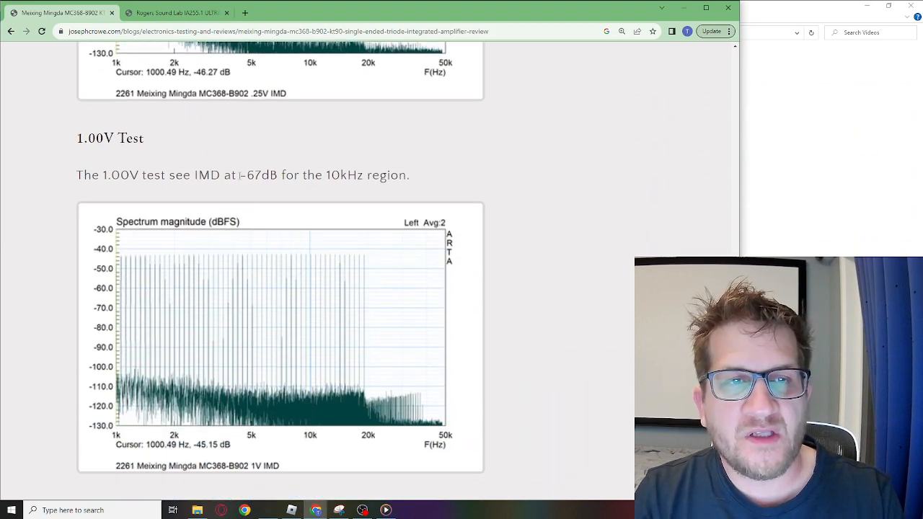
{"action": "double_click", "coordinate": [258, 176]}
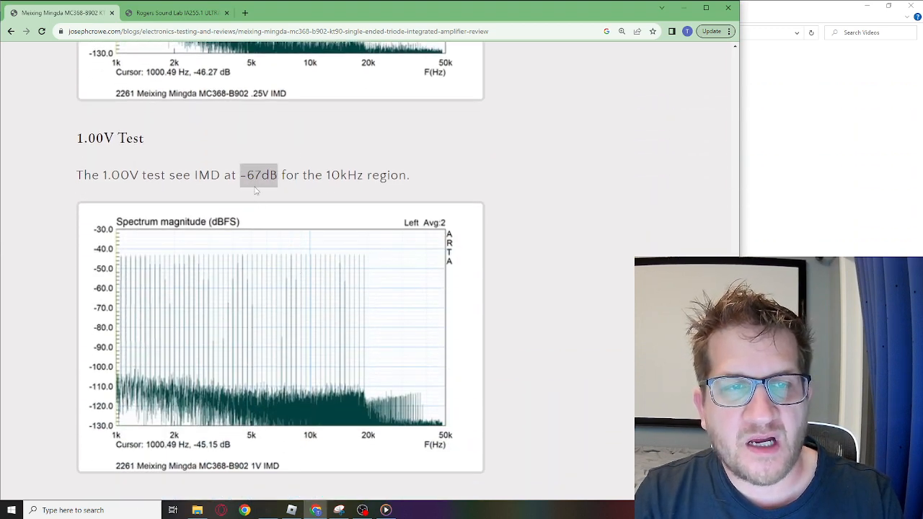
{"action": "scroll", "scroll_direction": "down", "scroll_amount": 3}
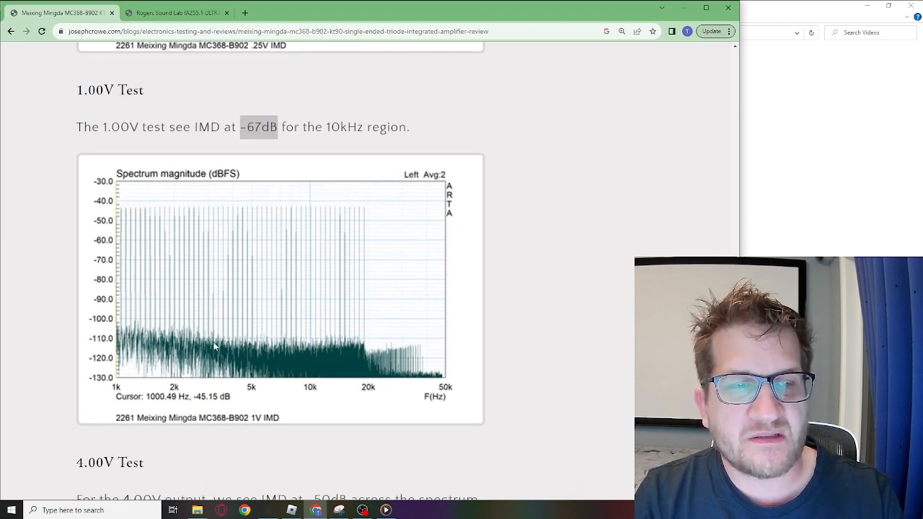
{"action": "mouse_move", "coordinate": [267, 344]}
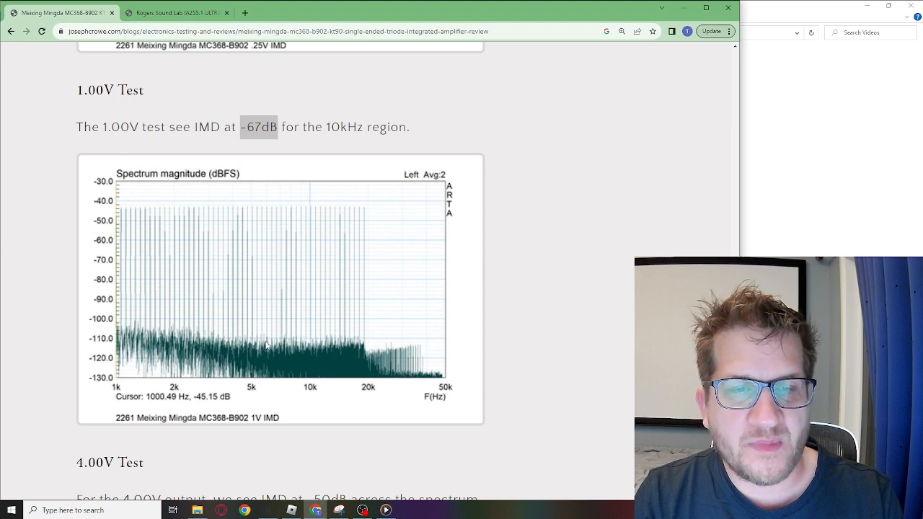
{"action": "scroll", "scroll_direction": "down", "scroll_amount": 3}
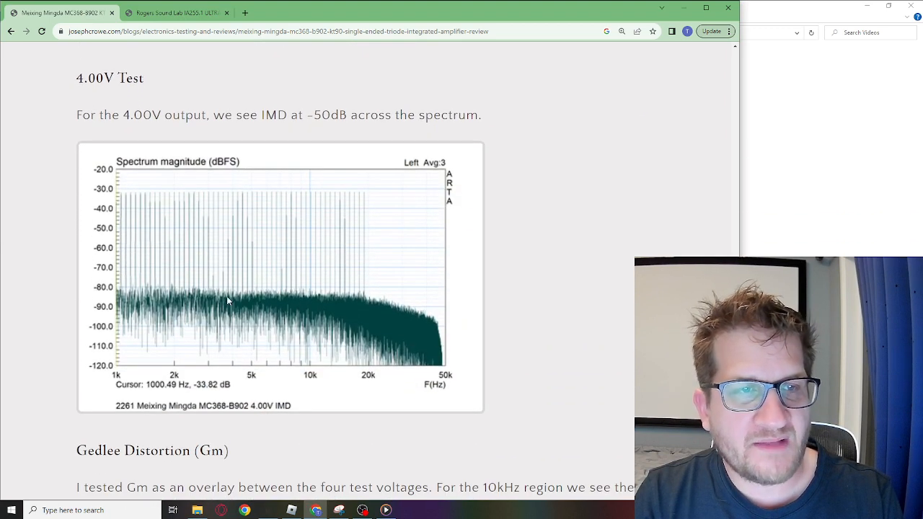
{"action": "mouse_move", "coordinate": [232, 283]}
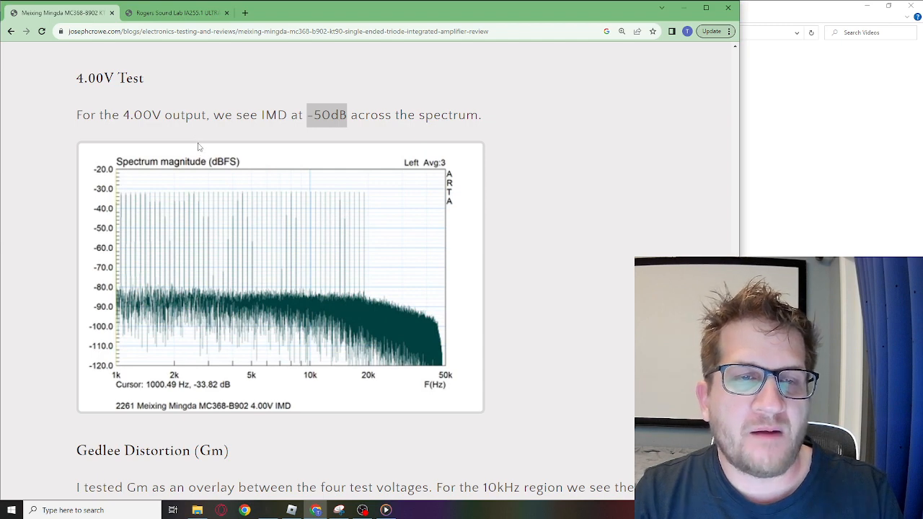
- Scroll down to the Gedlee distortion overlay comparing all four test voltages
{"action": "scroll", "scroll_direction": "down", "scroll_amount": 3}
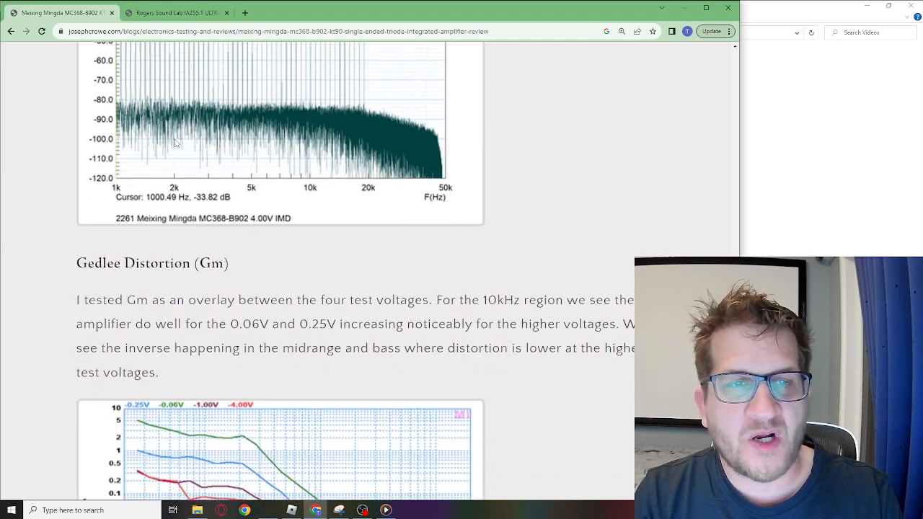
{"action": "scroll", "scroll_direction": "down", "scroll_amount": 3}
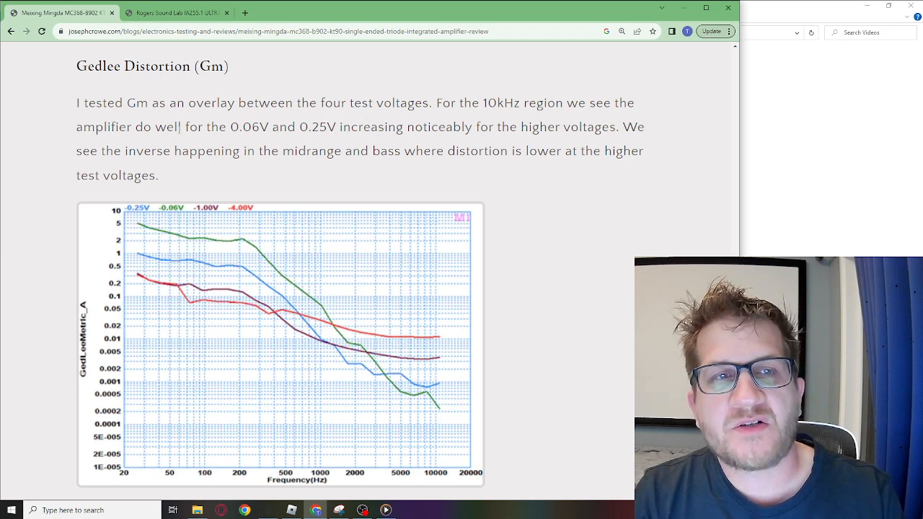
{"action": "scroll", "scroll_direction": "down", "scroll_amount": 3}
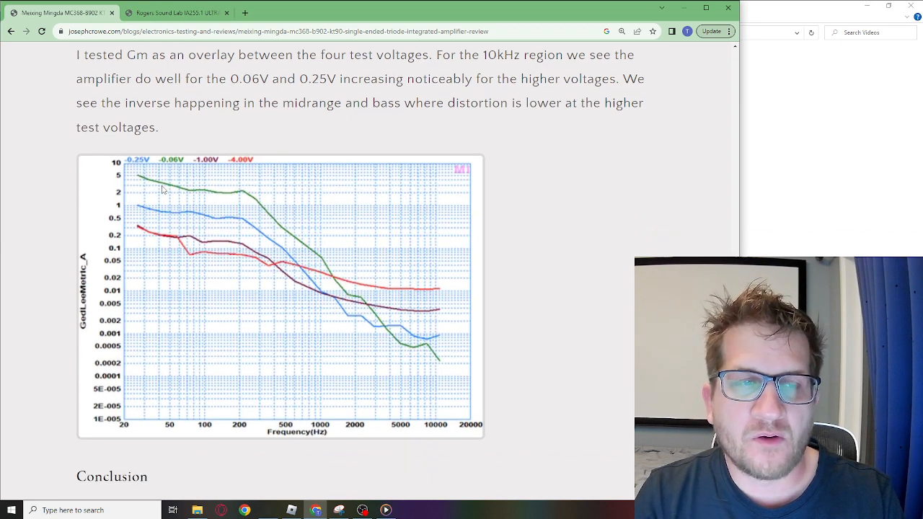
{"action": "mouse_move", "coordinate": [201, 238]}
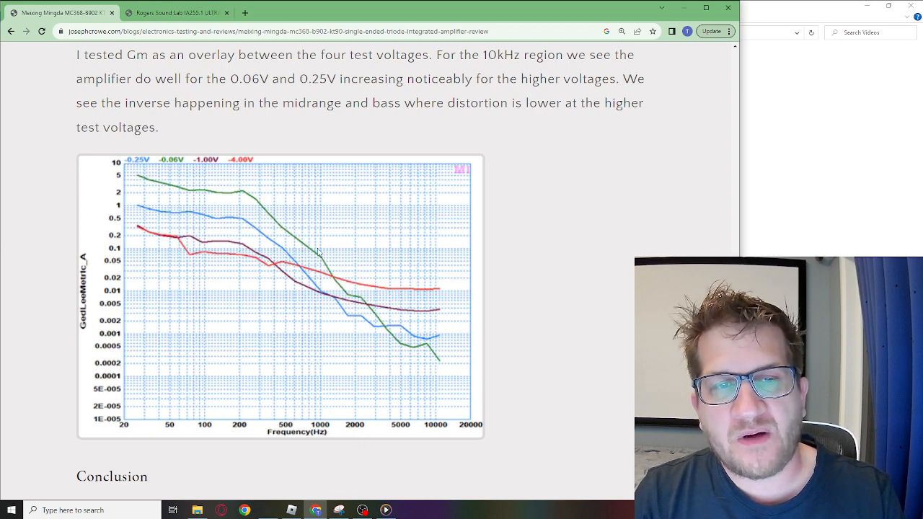
{"action": "mouse_move", "coordinate": [392, 352]}
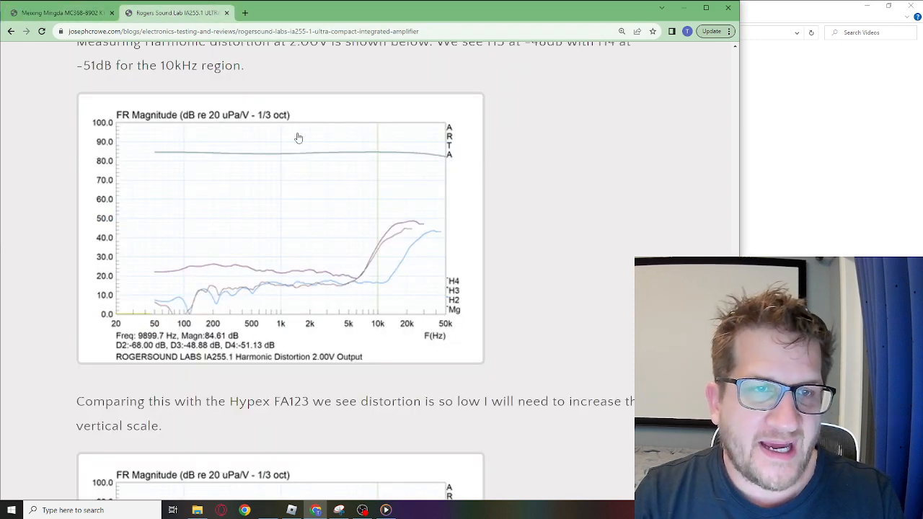
- Scroll to the Gedlee Distortion (Gm) four-voltage overlay chart
{"action": "scroll", "scroll_direction": "down", "scroll_amount": 3}
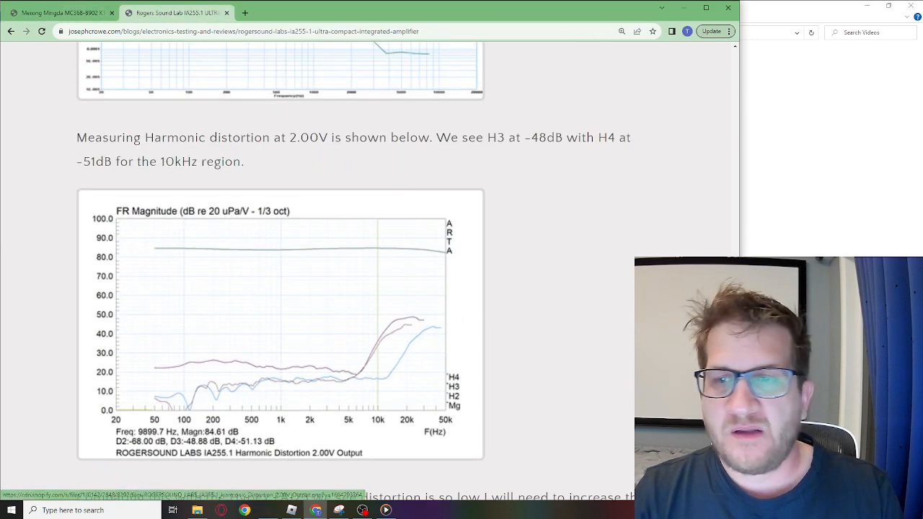
{"action": "scroll", "scroll_direction": "down", "scroll_amount": 3}
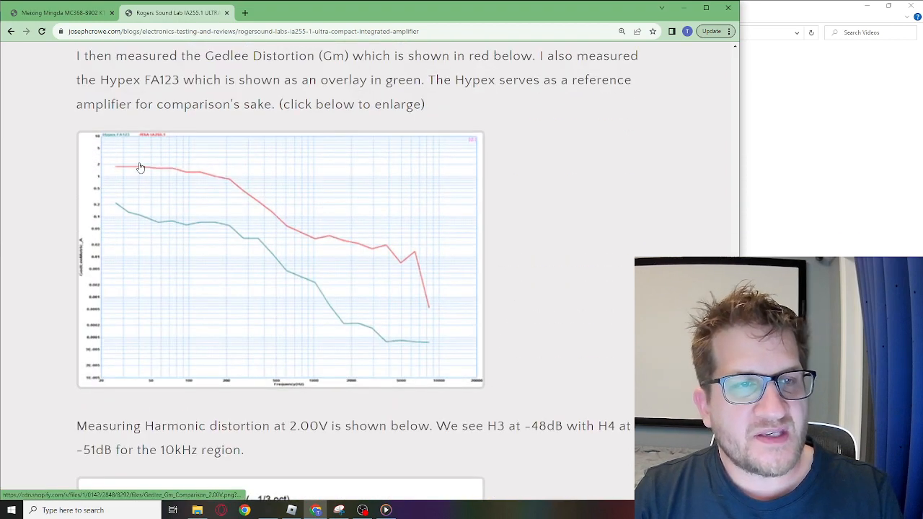
{"action": "mouse_move", "coordinate": [413, 276]}
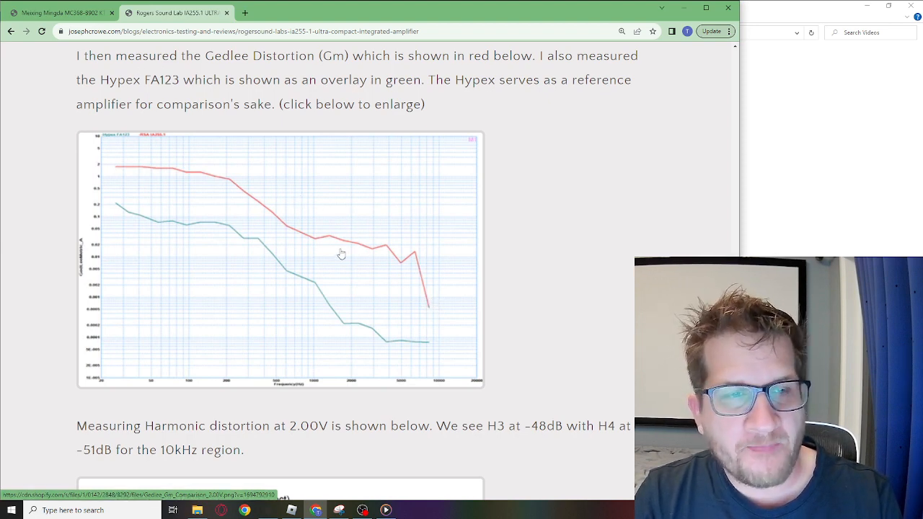
{"action": "mouse_move", "coordinate": [222, 243]}
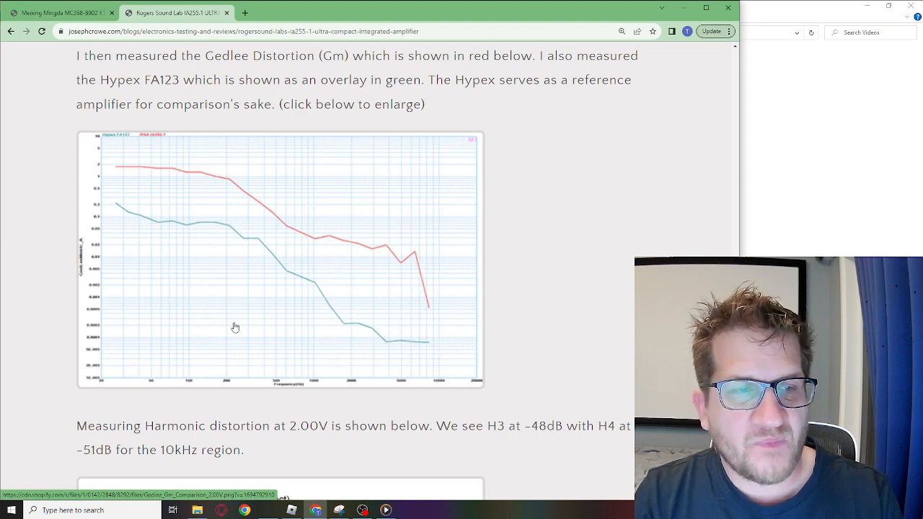
{"action": "mouse_move", "coordinate": [430, 350]}
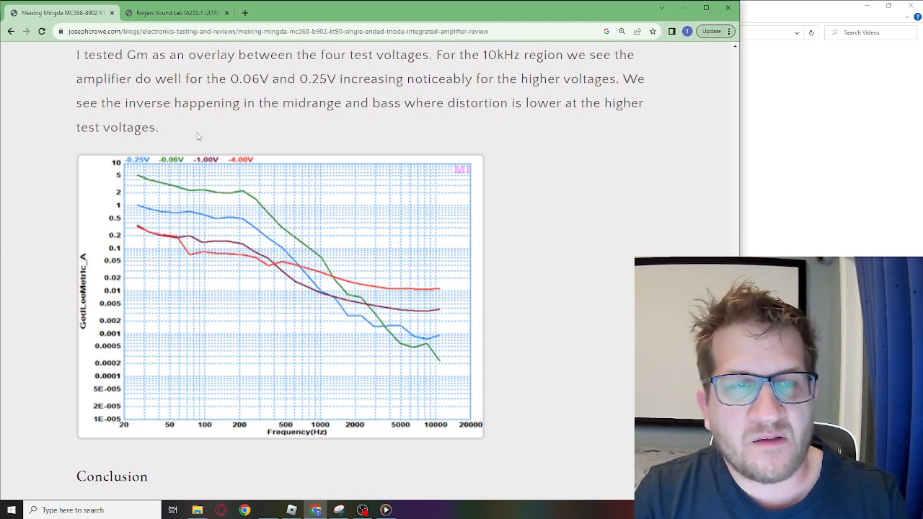
{"action": "scroll", "scroll_direction": "down", "scroll_amount": 3}
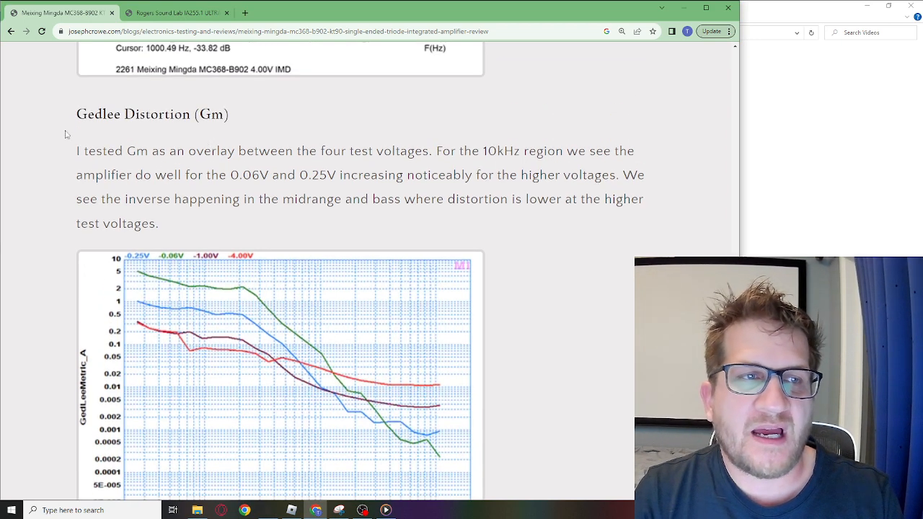
{"action": "double_click", "coordinate": [133, 114]}
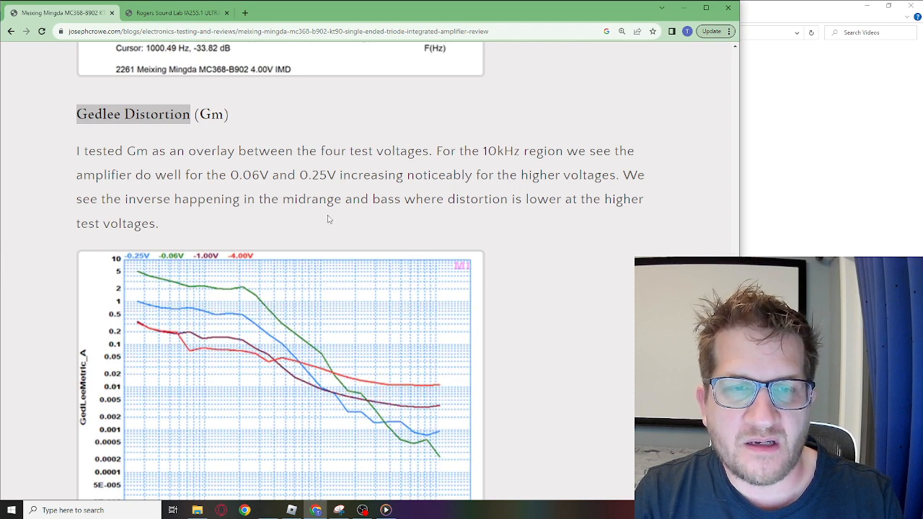
{"action": "scroll", "scroll_direction": "down", "scroll_amount": 3}
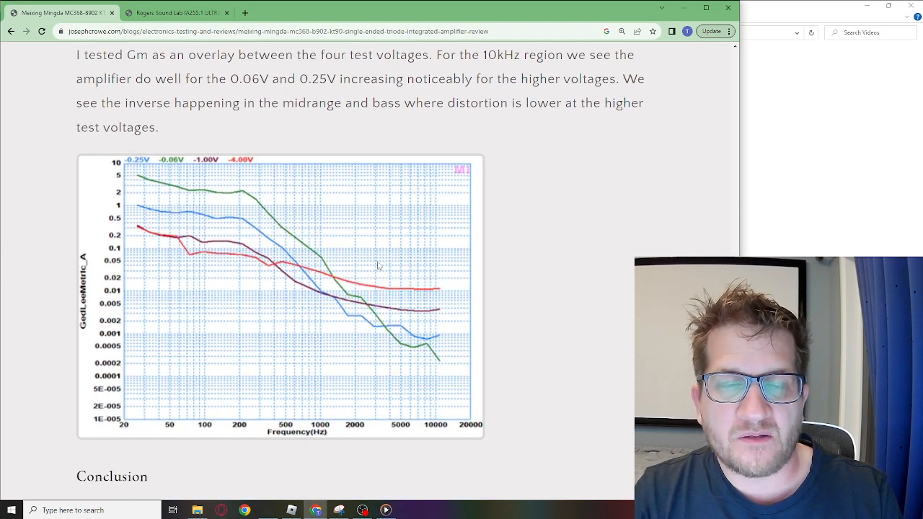
{"action": "scroll", "scroll_direction": "down", "scroll_amount": 3}
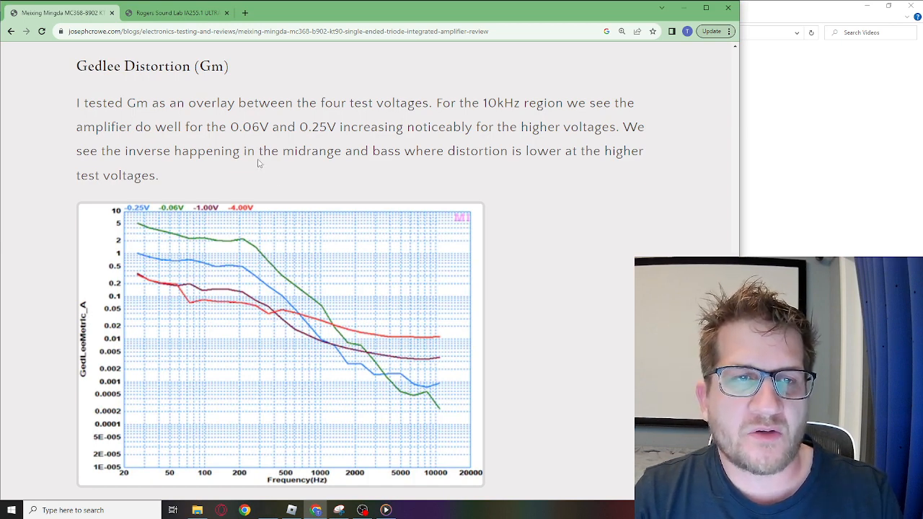
{"action": "scroll", "scroll_direction": "down", "scroll_amount": 3}
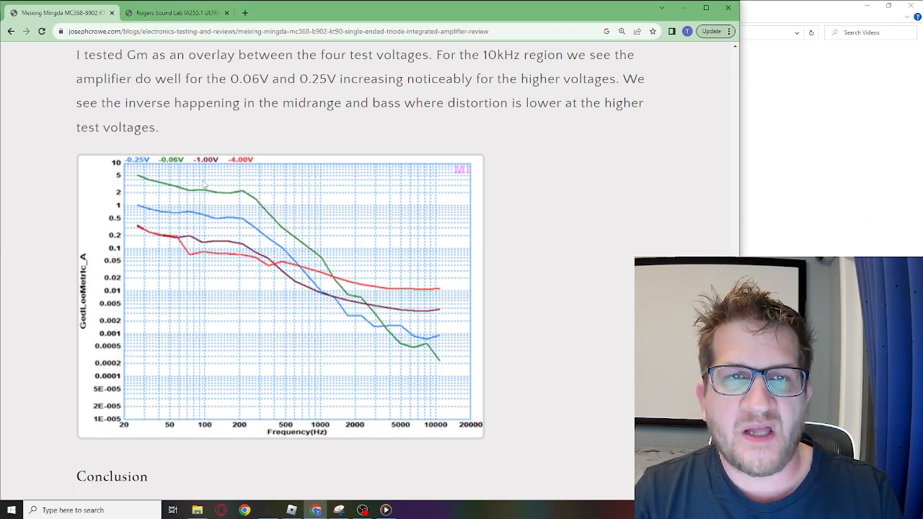
{"action": "mouse_move", "coordinate": [274, 205]}
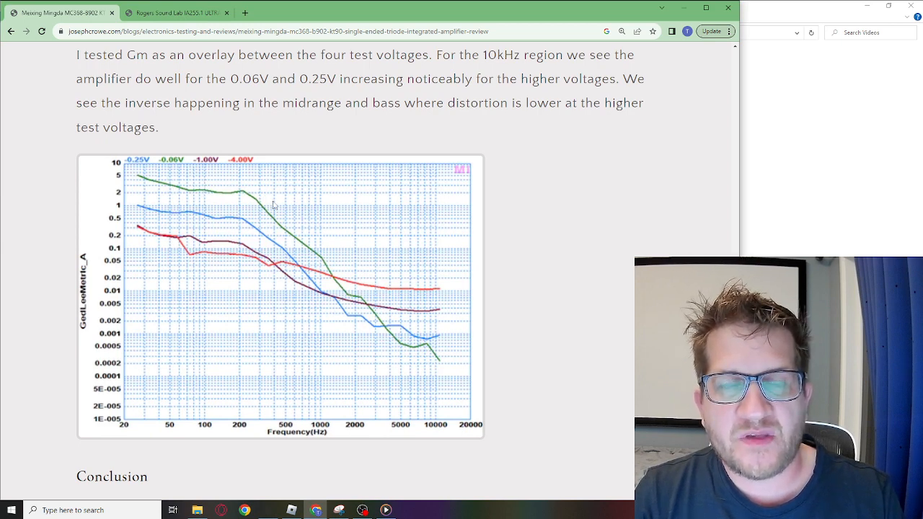
{"action": "mouse_move", "coordinate": [323, 248]}
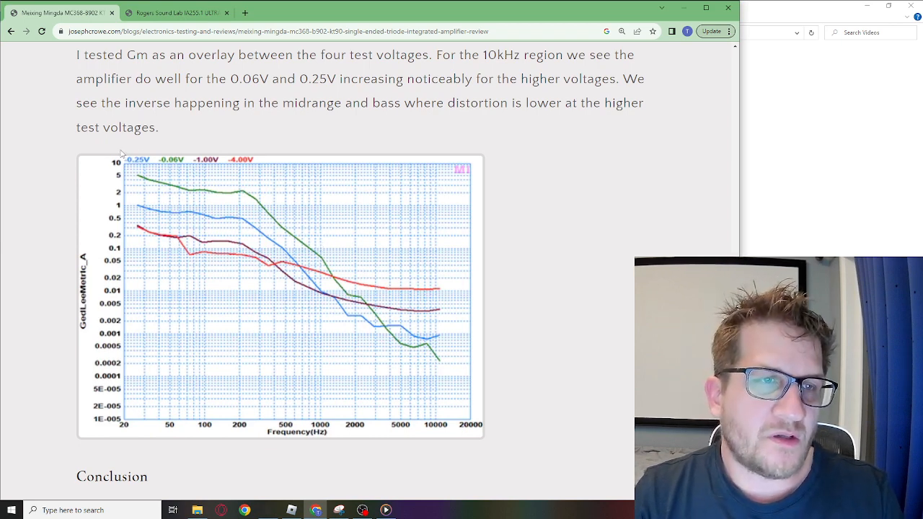
{"action": "mouse_move", "coordinate": [133, 194]}
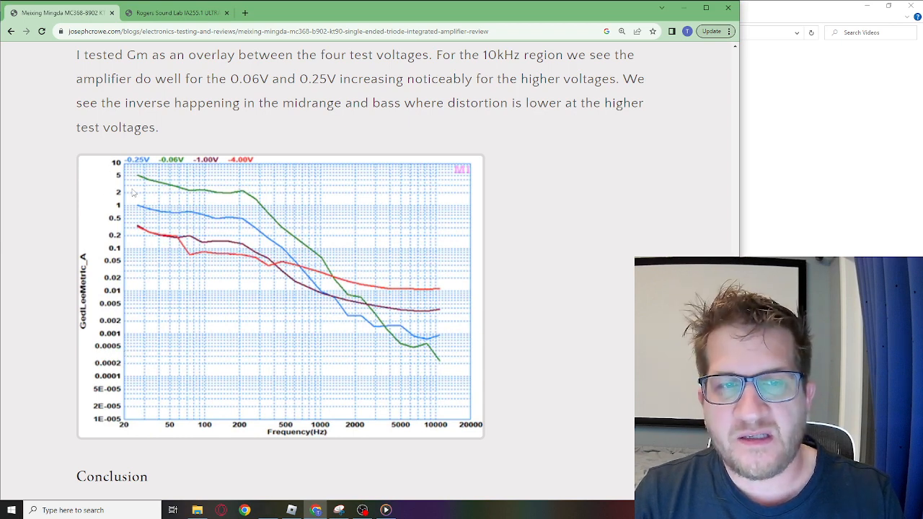
{"action": "mouse_move", "coordinate": [195, 191]}
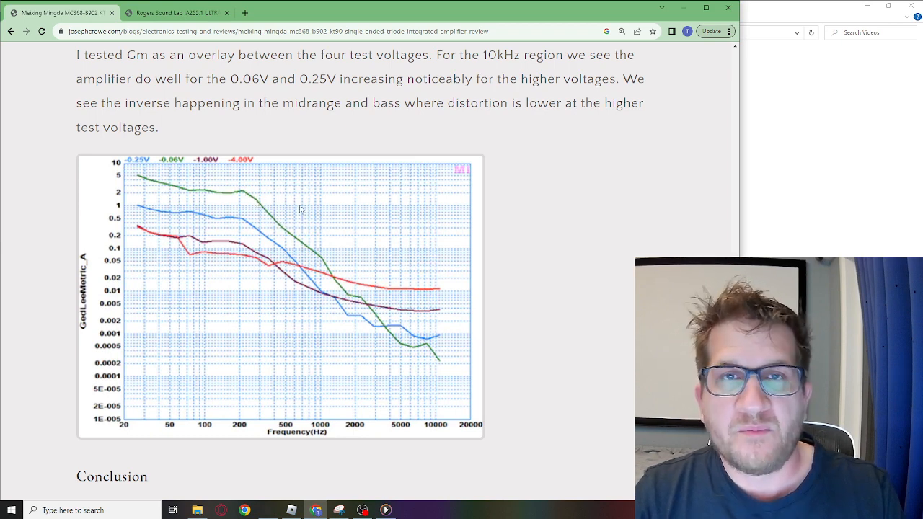
- Scroll past the Gm chart to the Conclusion on the MC368's treble performance and the Back to blog link
{"action": "scroll", "scroll_direction": "down", "scroll_amount": 3}
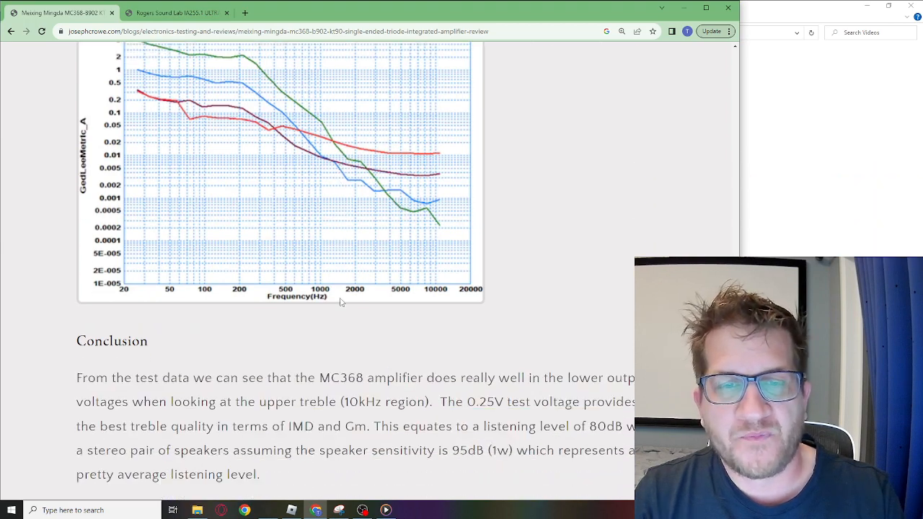
{"action": "scroll", "scroll_direction": "down", "scroll_amount": 3}
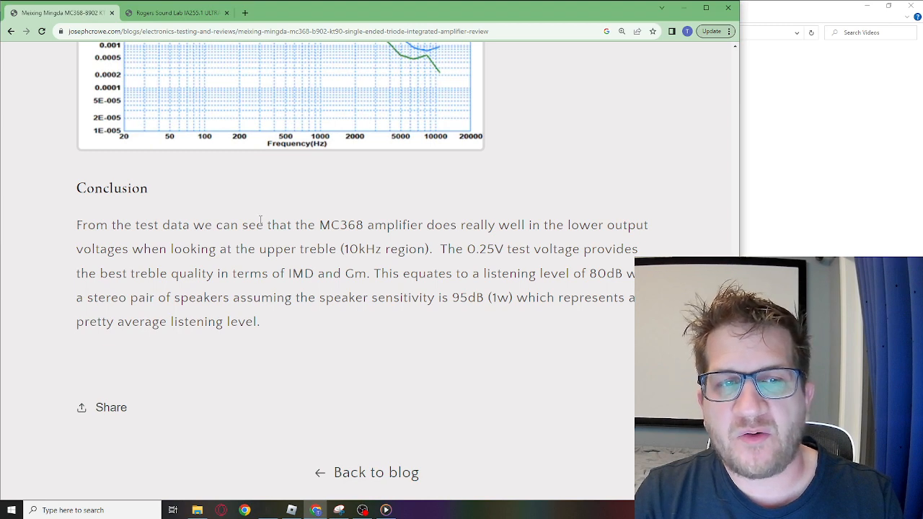
{"action": "mouse_move", "coordinate": [263, 220]}
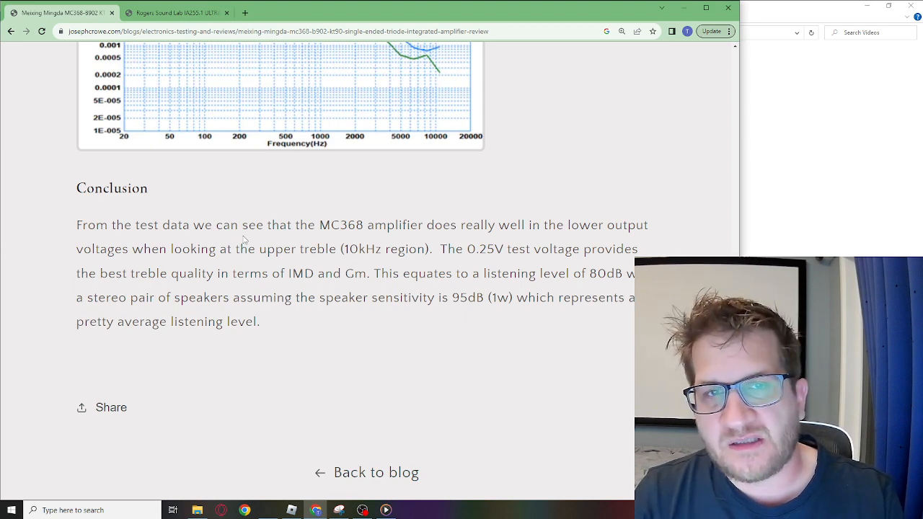
- Scroll the review back to its title and MC368-B902 KT90 amplifier photo at the top
{"action": "scroll", "scroll_direction": "down", "scroll_amount": 3}
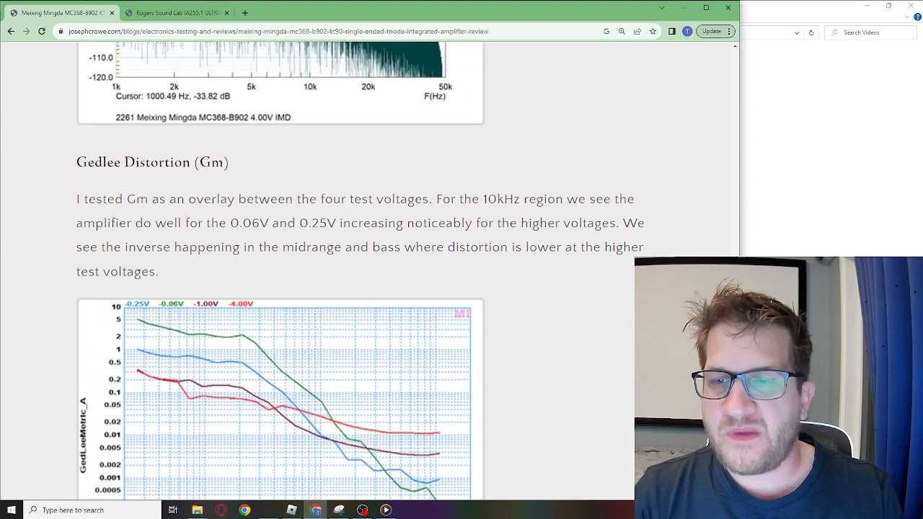
{"action": "scroll", "scroll_direction": "up", "scroll_amount": 3}
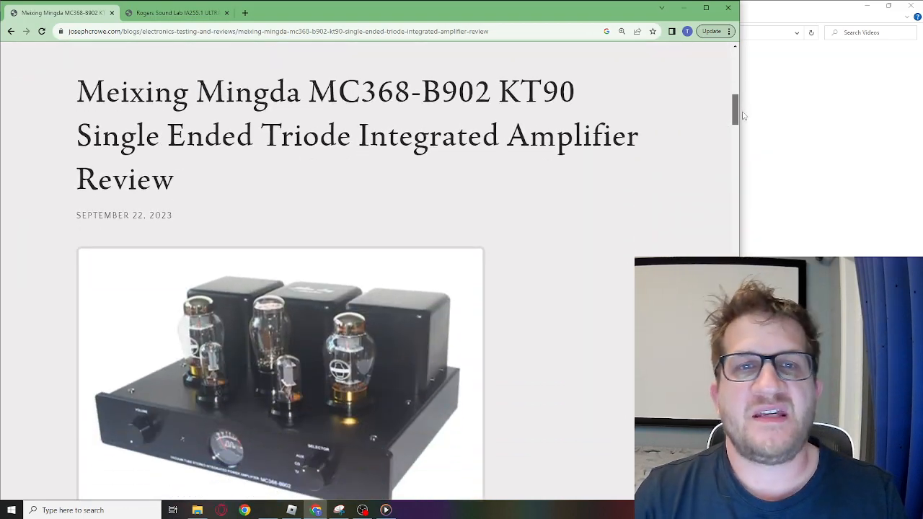
{"action": "scroll", "scroll_direction": "down", "scroll_amount": 3}
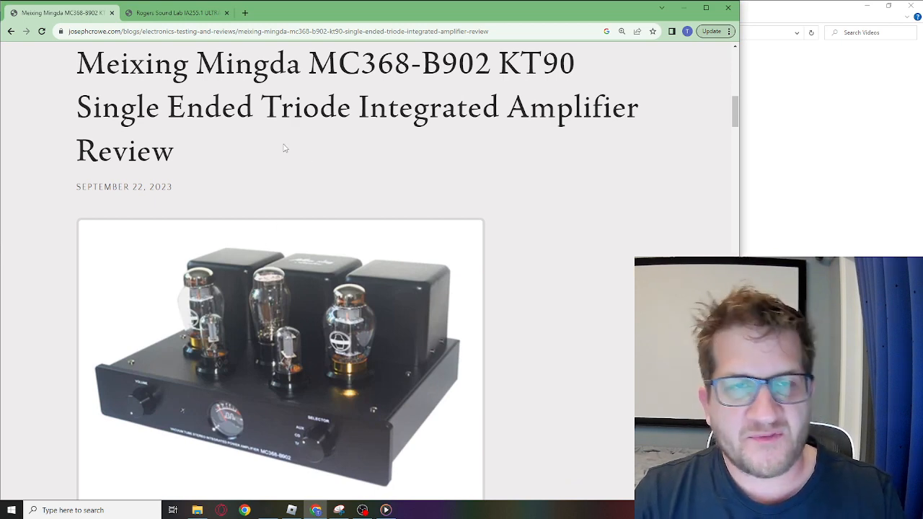
{"action": "mouse_move", "coordinate": [225, 155]}
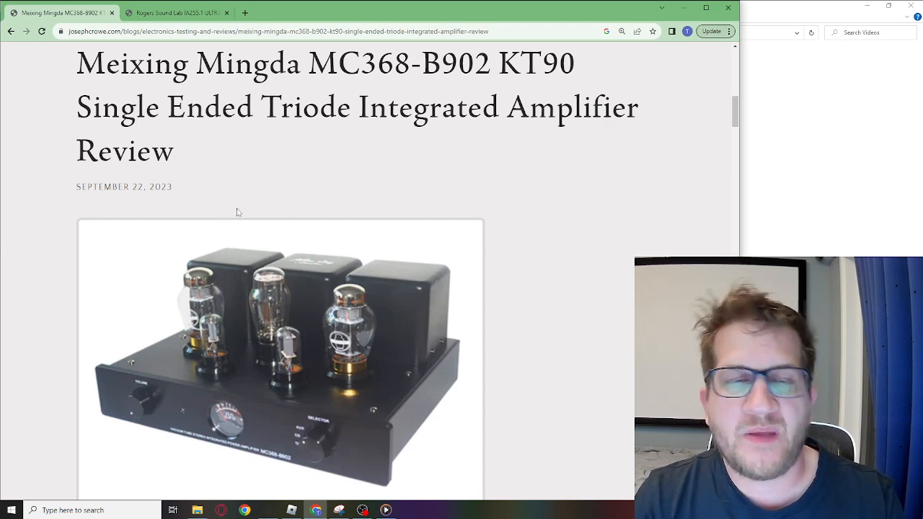
{"action": "mouse_move", "coordinate": [285, 218]}
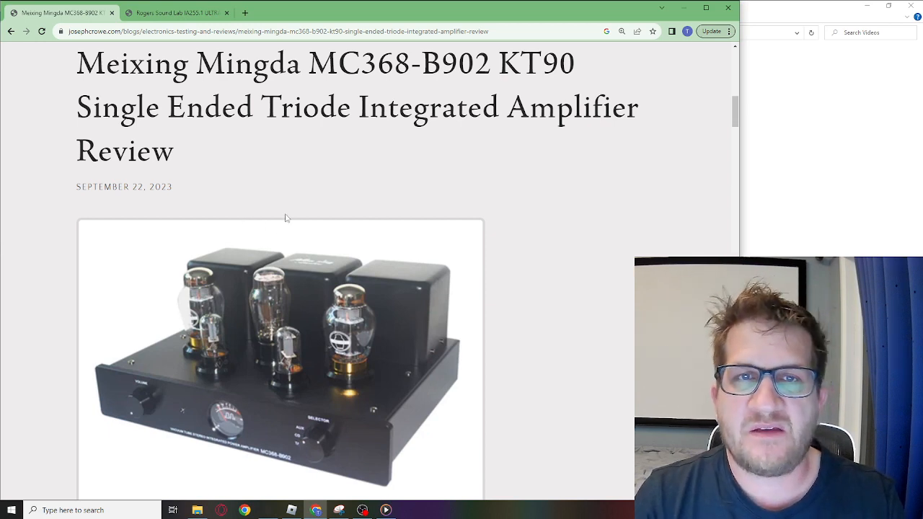
{"action": "mouse_move", "coordinate": [274, 185]}
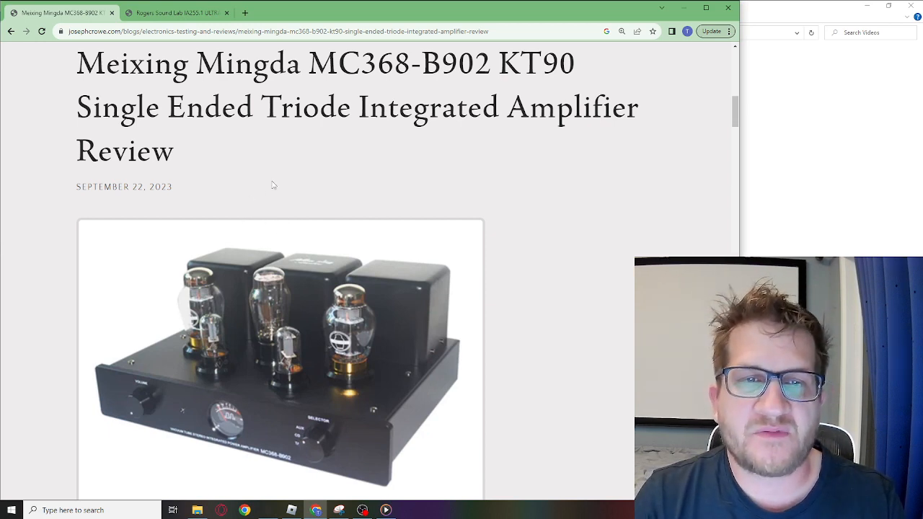